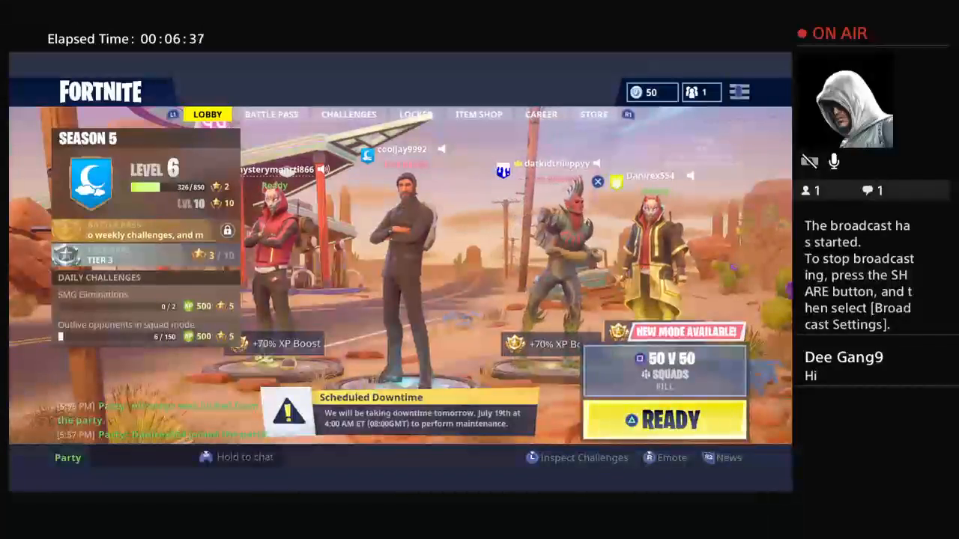
# Step: Ready up the party in the lobby to begin 50 v 50 Squads matchmaking
pyautogui.click(665, 420)
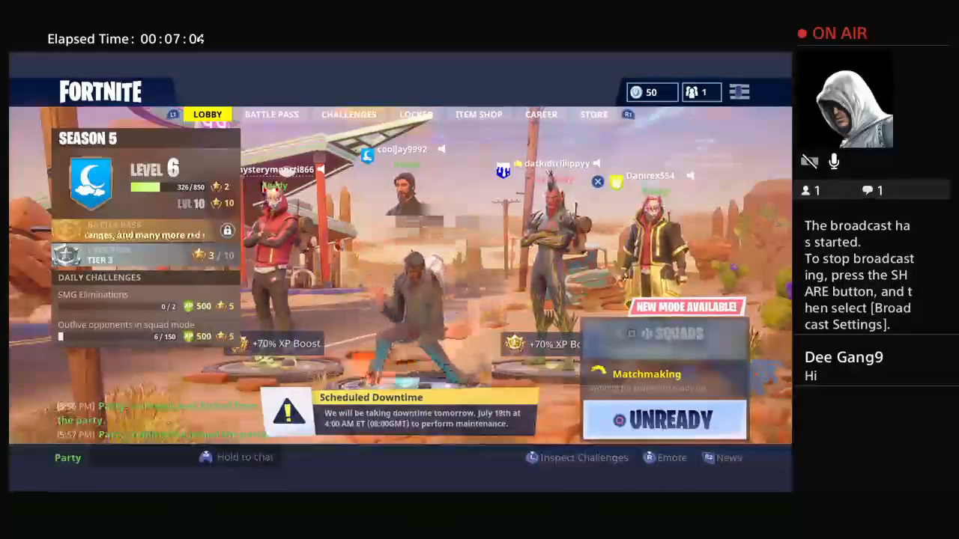
# Step: Open Select Emote 1 and preview the Rock Paper Scissors emote on the character
pyautogui.click(416, 115)
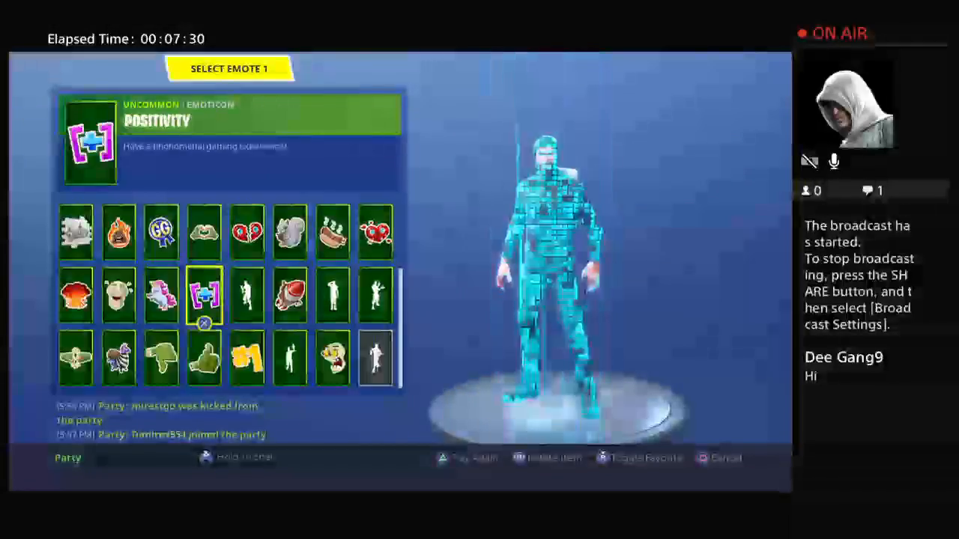
pyautogui.click(246, 295)
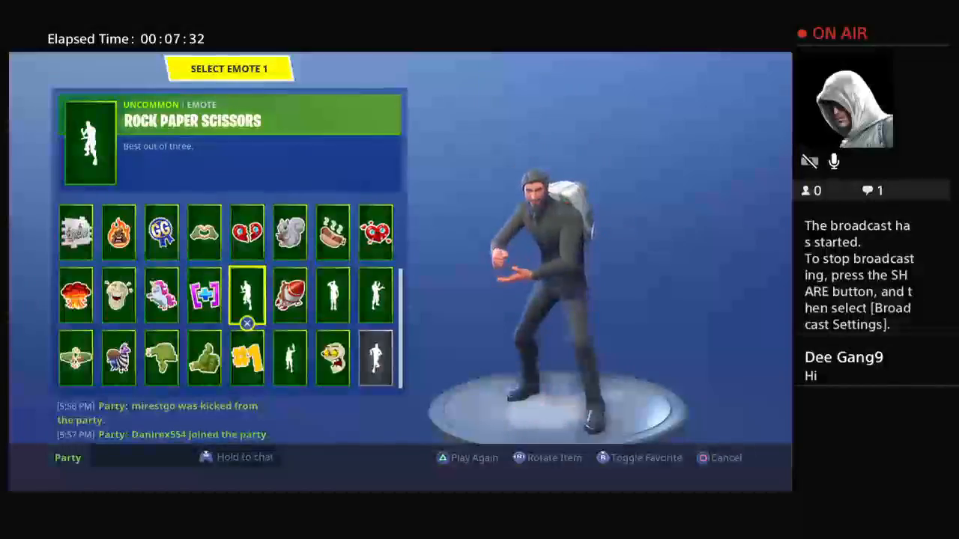